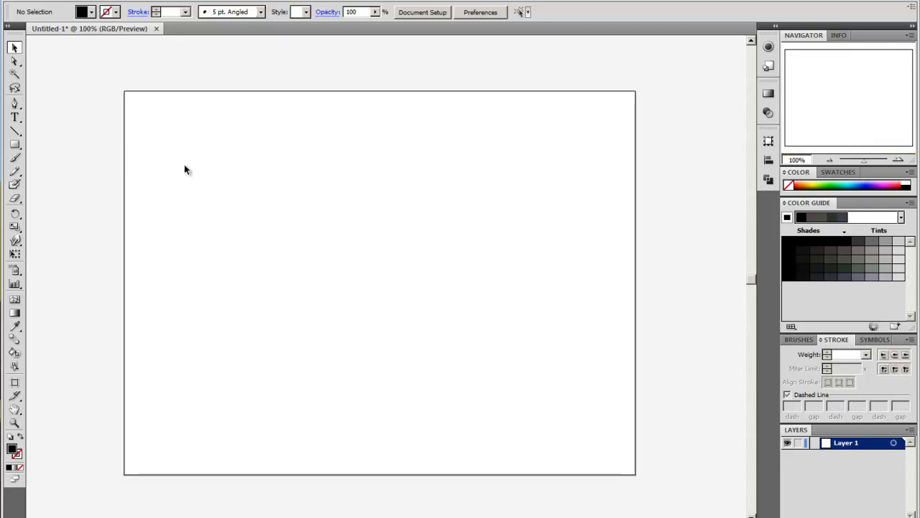
{"action": "mouse_move", "coordinate": [231, 206]}
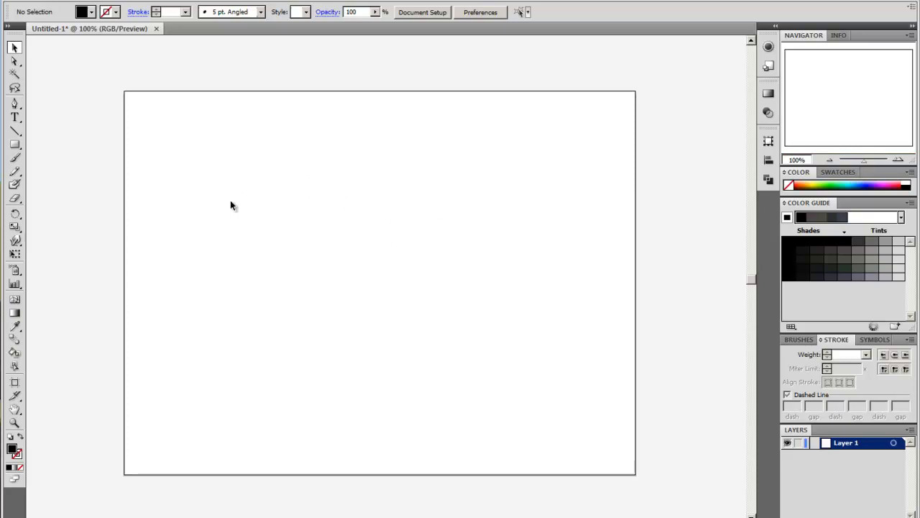
{"action": "mouse_move", "coordinate": [329, 238]}
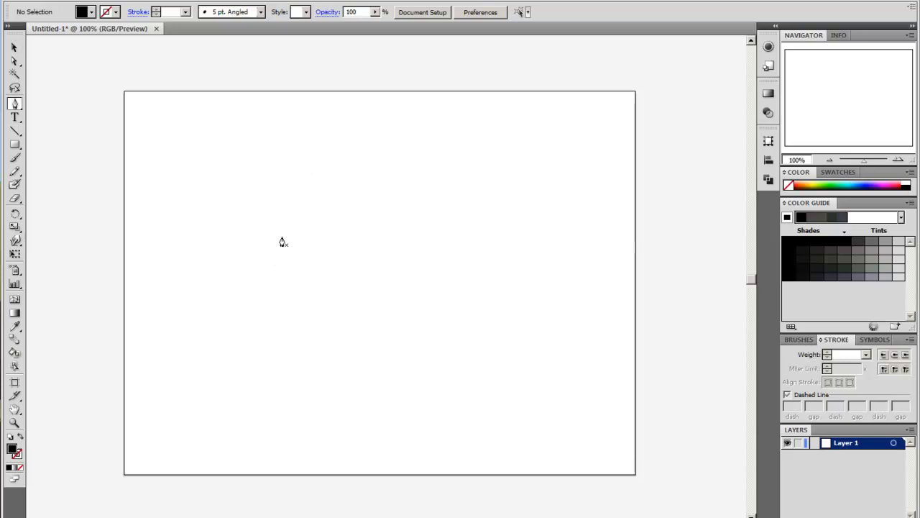
{"action": "mouse_move", "coordinate": [217, 171]}
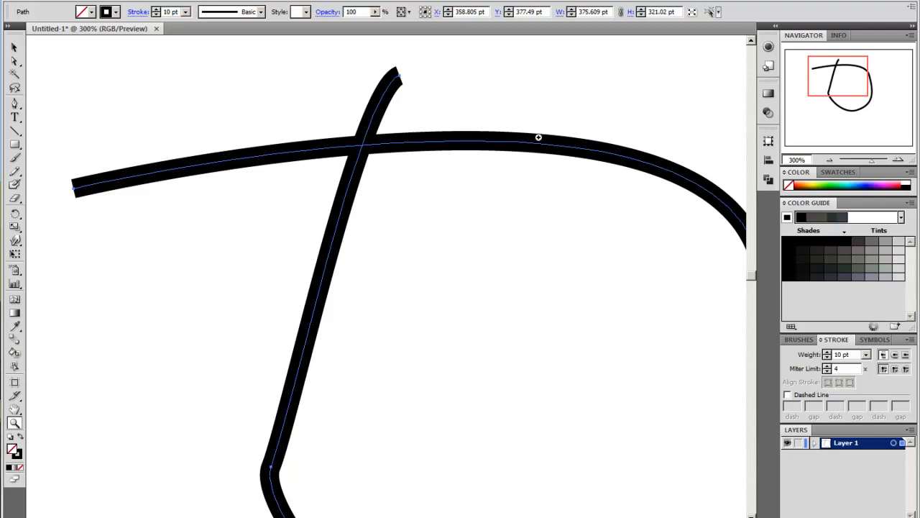
{"action": "mouse_move", "coordinate": [283, 418]}
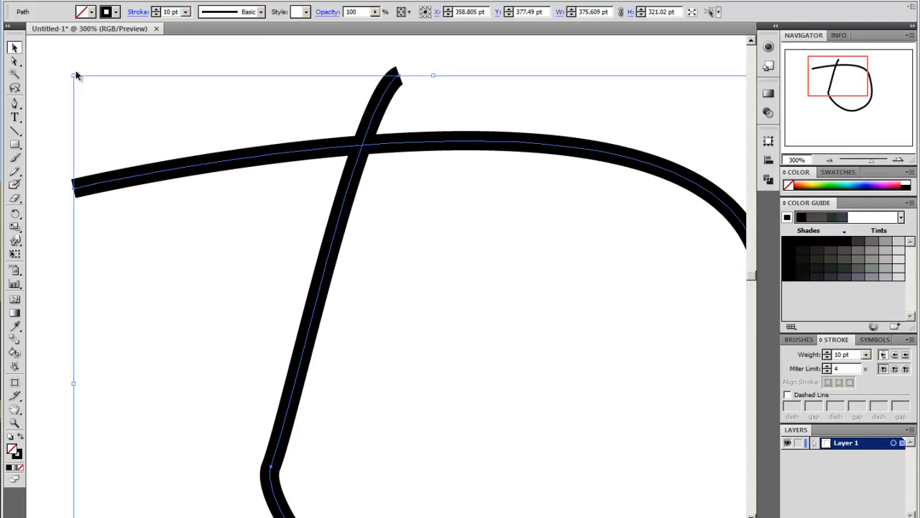
{"action": "mouse_move", "coordinate": [83, 186]}
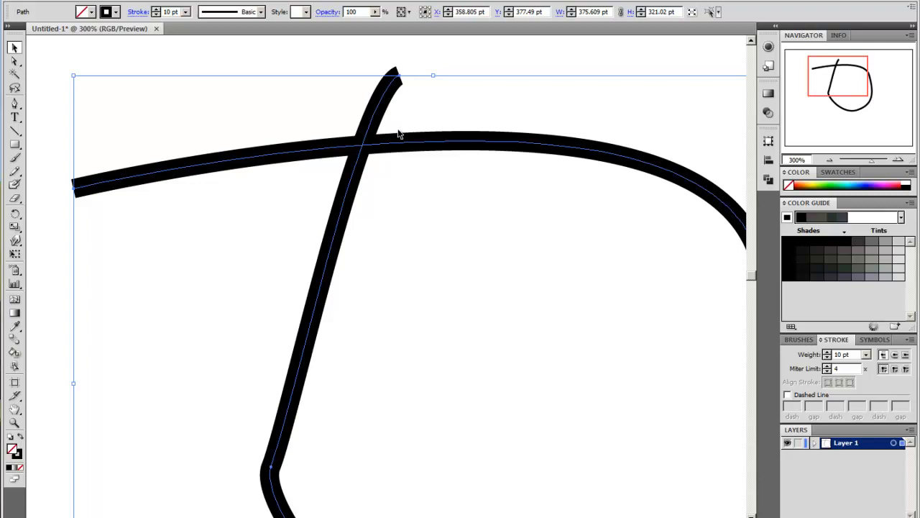
{"action": "mouse_move", "coordinate": [445, 220]}
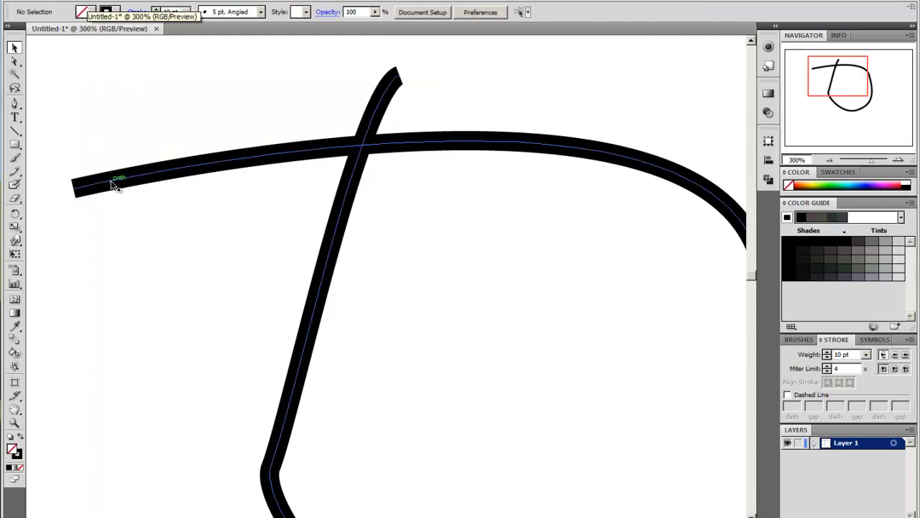
Step: Select the looping line and convert its thick stroke to a filled shape via Outline Stroke
{"action": "key", "text": "v"}
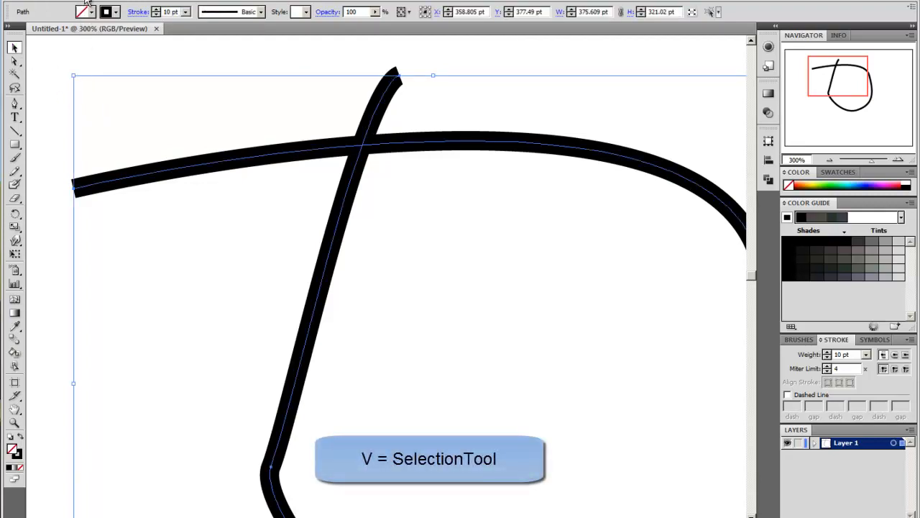
{"action": "left_click", "coordinate": [24, 190]}
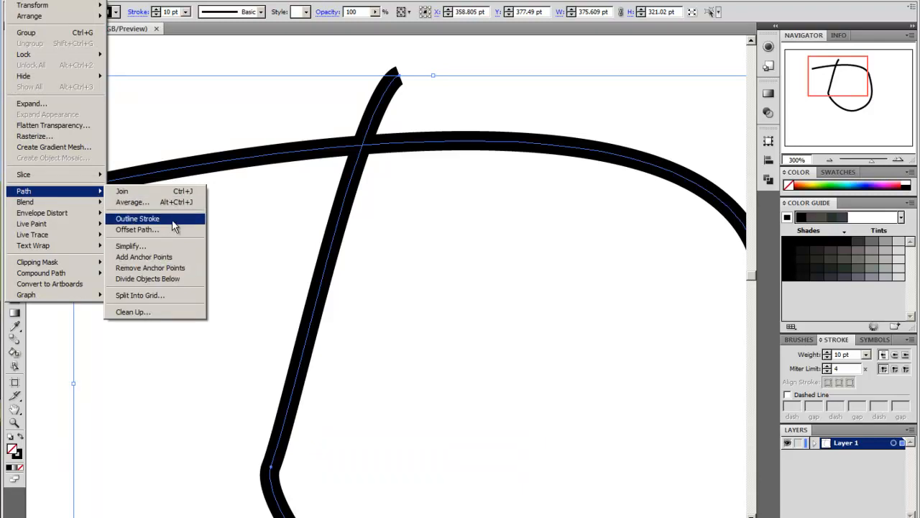
{"action": "left_click", "coordinate": [136, 218]}
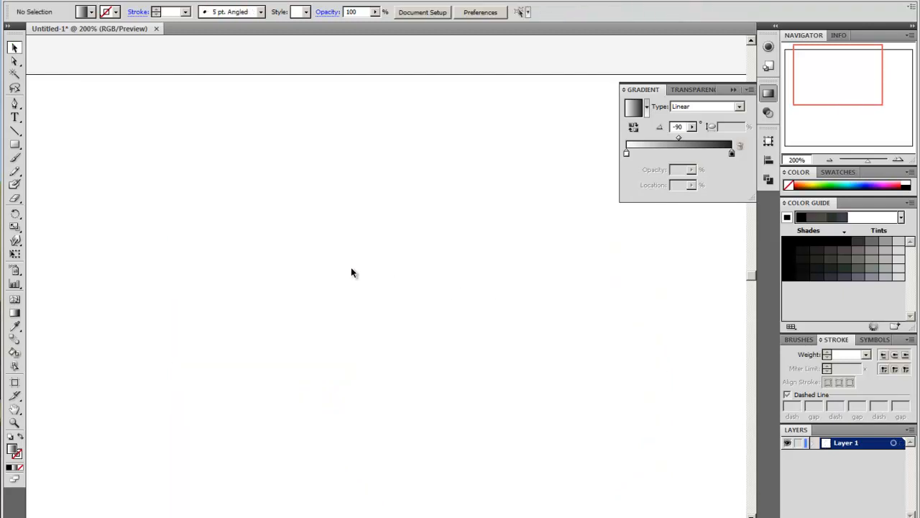
Step: Place the text 'HELLO' on the artboard with the Type tool
{"action": "left_click", "coordinate": [15, 117]}
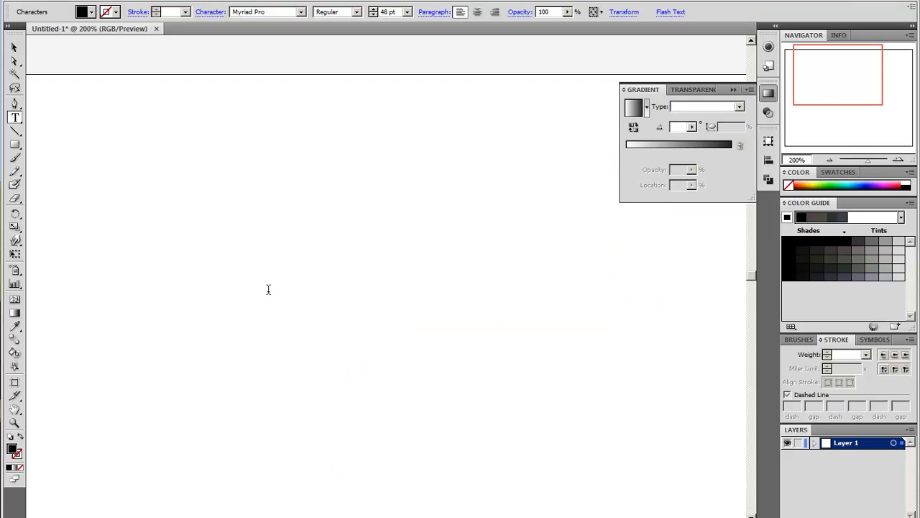
{"action": "mouse_move", "coordinate": [140, 193]}
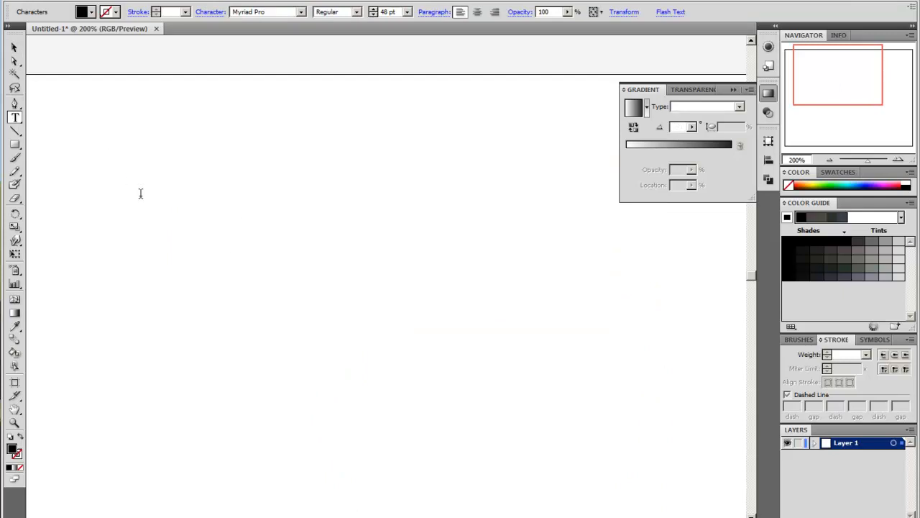
{"action": "type", "text": "He"}
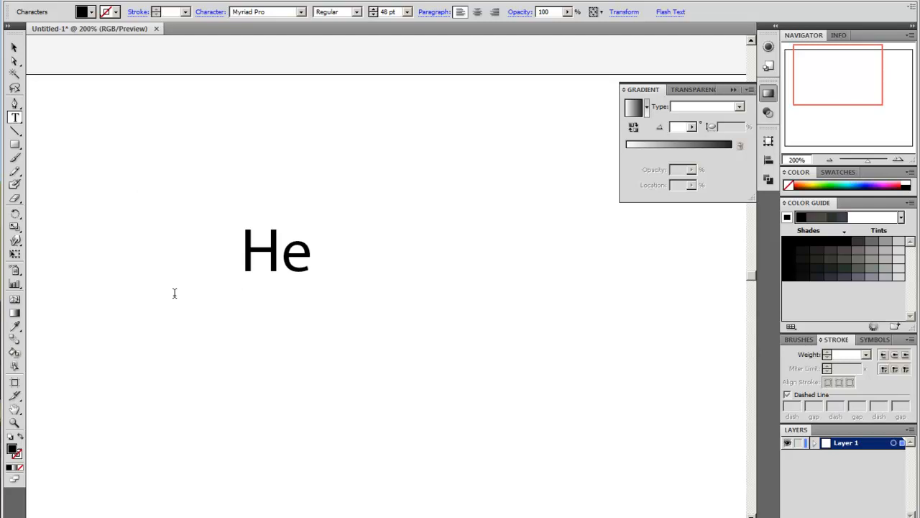
{"action": "type", "text": "LLO"}
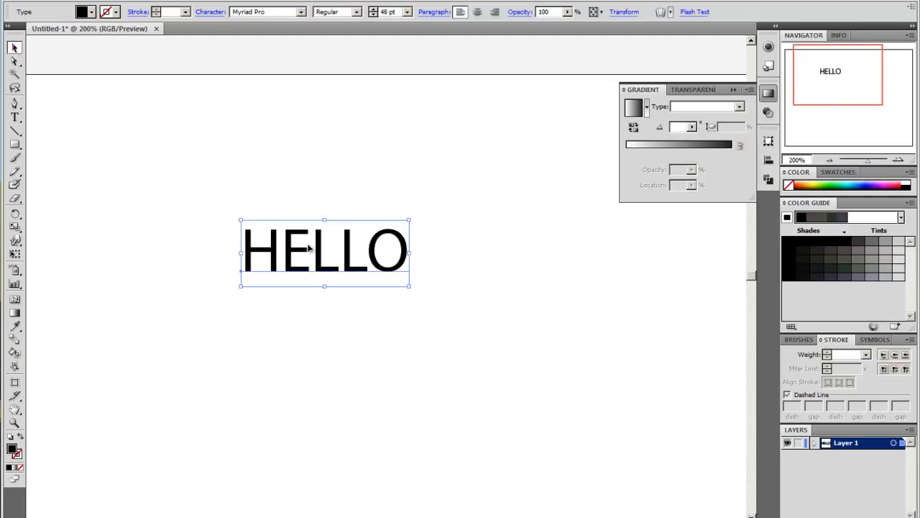
Step: Set HELLO to Myriad Pro Bold with a 4 pt black stroke
{"action": "left_click", "coordinate": [356, 11]}
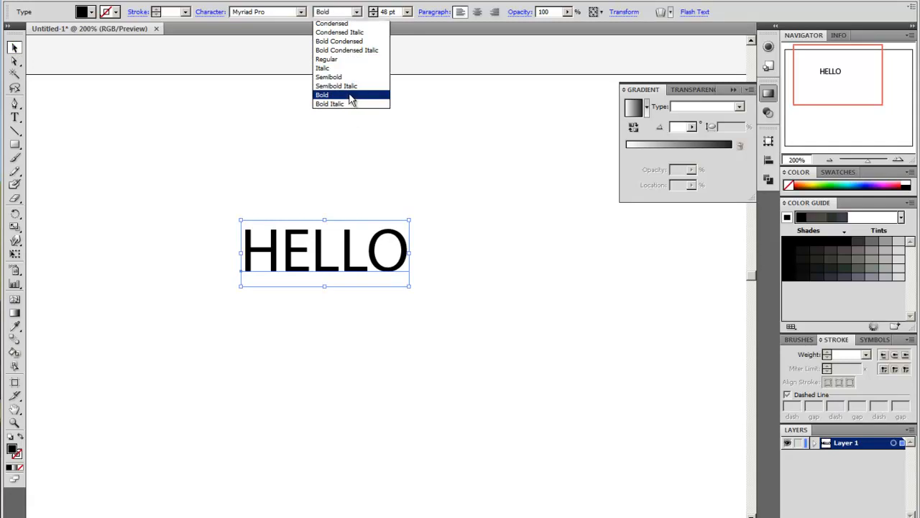
{"action": "left_click", "coordinate": [322, 94]}
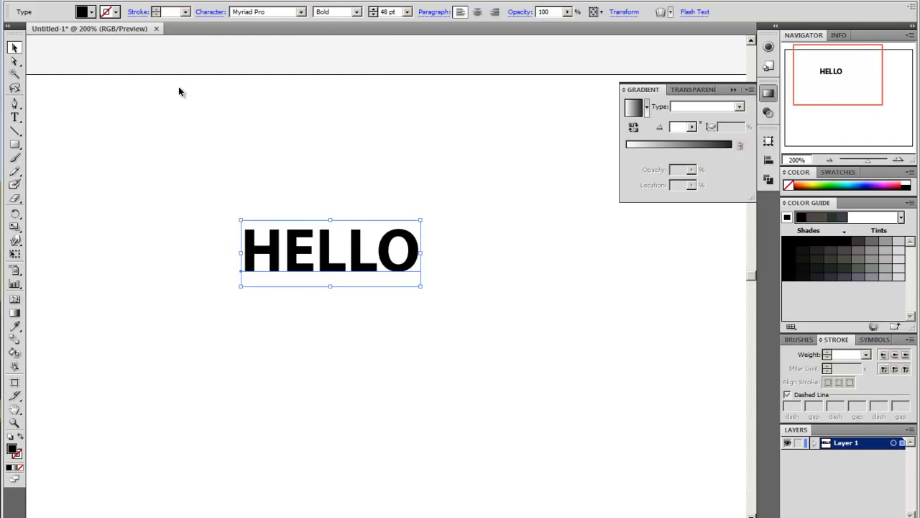
{"action": "type", "text": "2"}
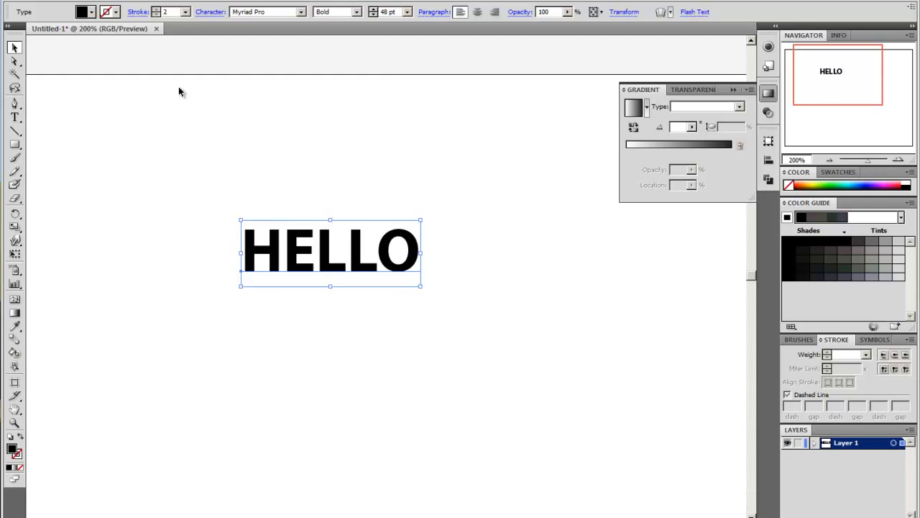
{"action": "left_click", "coordinate": [91, 12]}
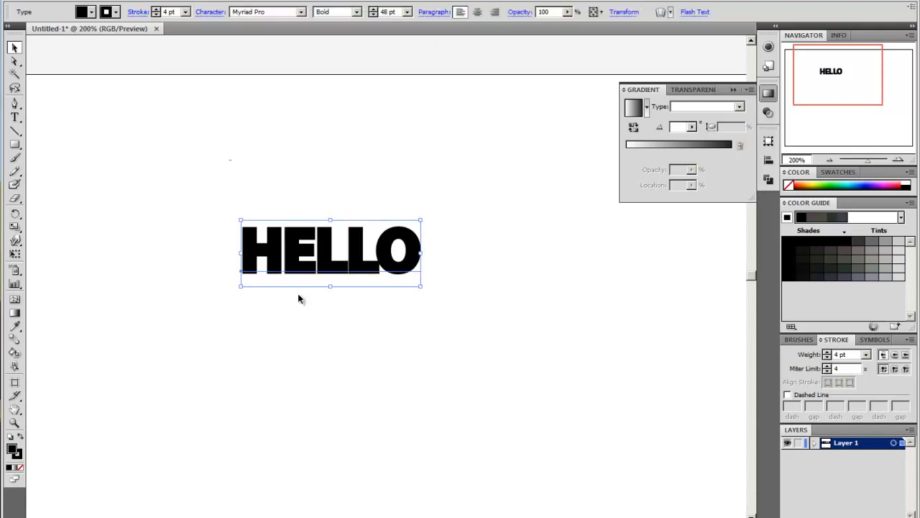
{"action": "mouse_move", "coordinate": [274, 324]}
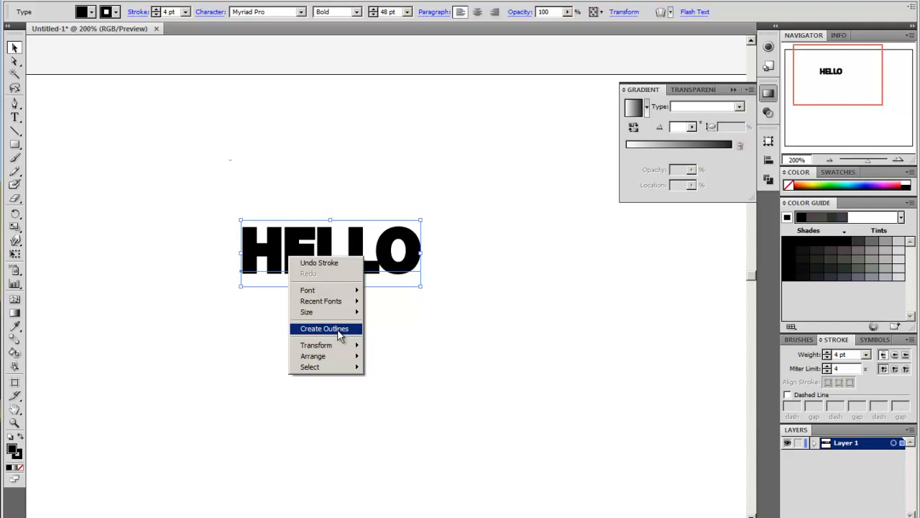
Step: Create outlines from the HELLO text and select the grouped letter shapes
{"action": "left_click", "coordinate": [324, 329]}
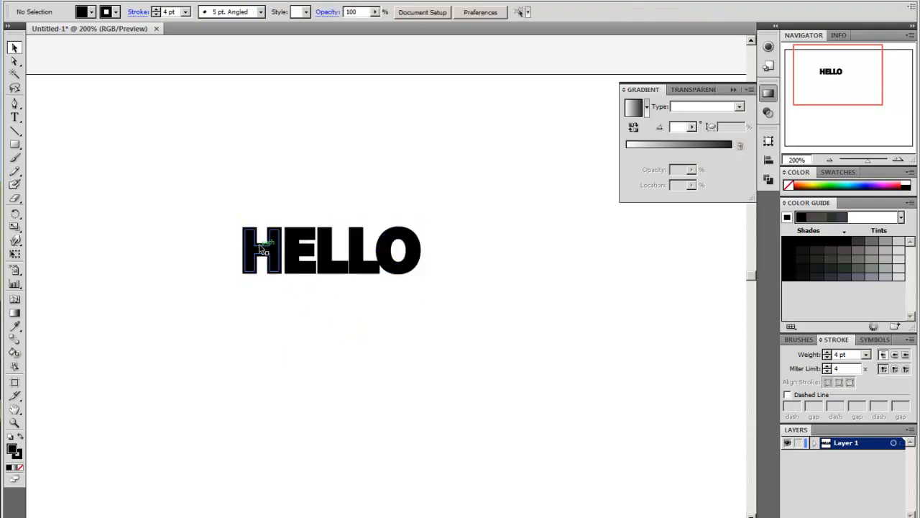
{"action": "left_click", "coordinate": [331, 251]}
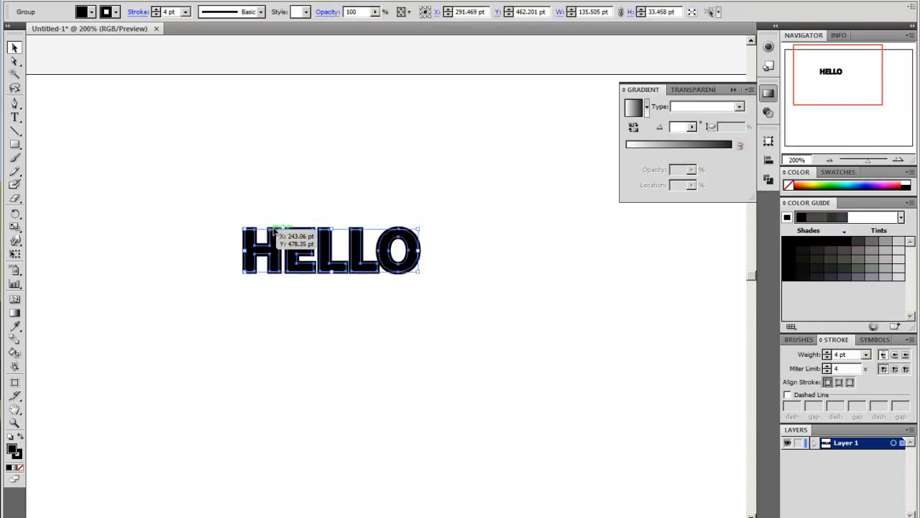
{"action": "mouse_move", "coordinate": [107, 319]}
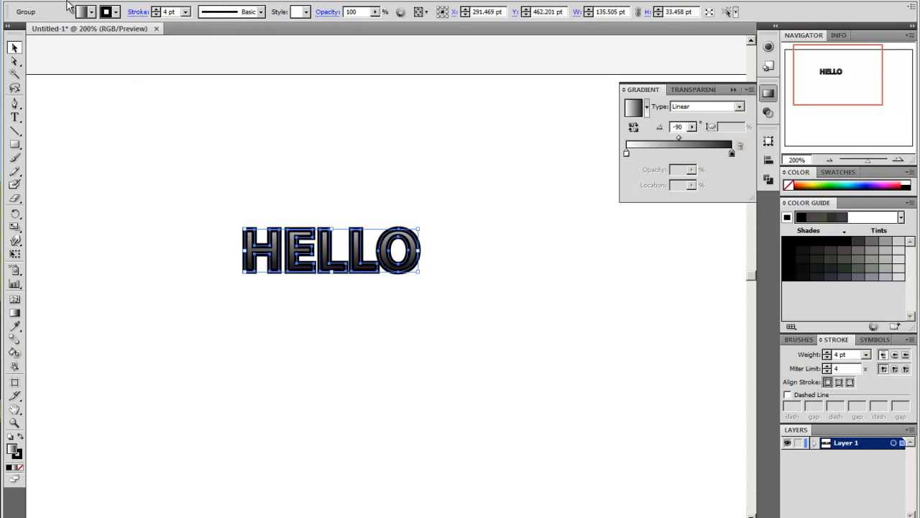
Step: Convert the 4 pt strokes on the HELLO letters into filled shapes with Outline Stroke
{"action": "left_click", "coordinate": [21, 5]}
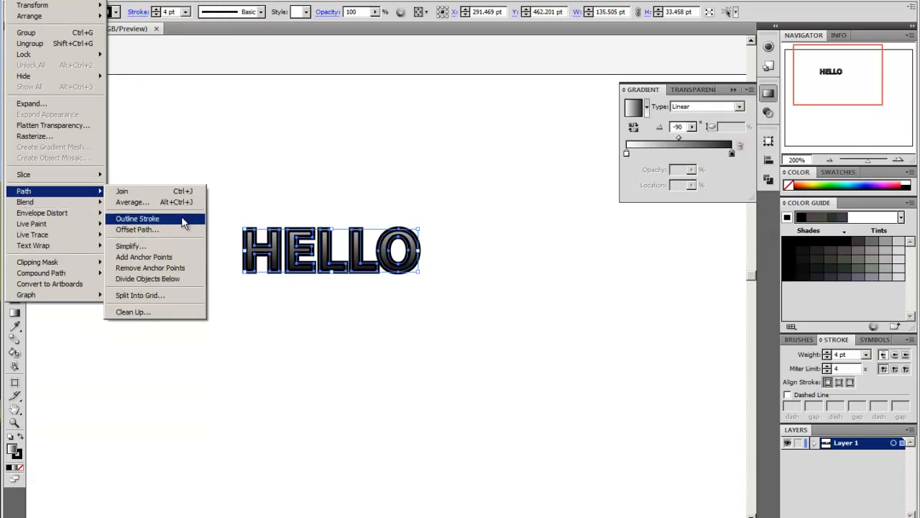
{"action": "left_click", "coordinate": [137, 218]}
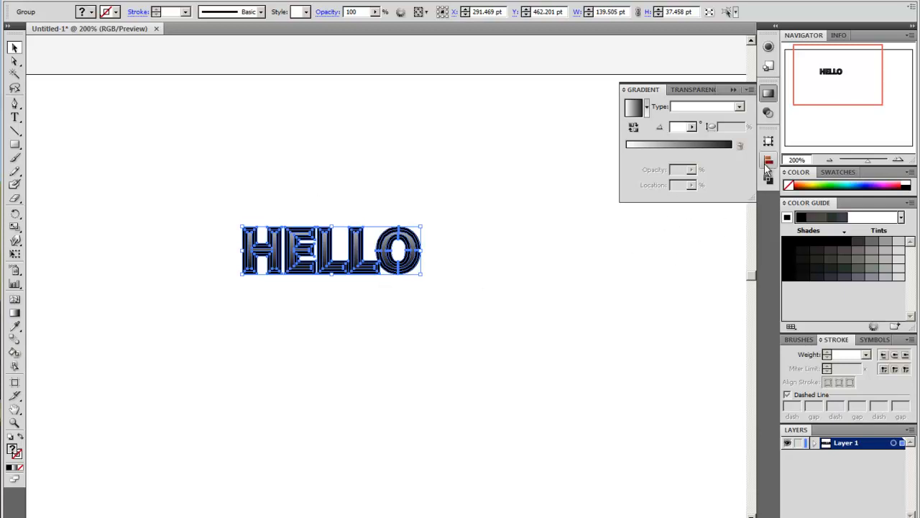
{"action": "left_click", "coordinate": [767, 178]}
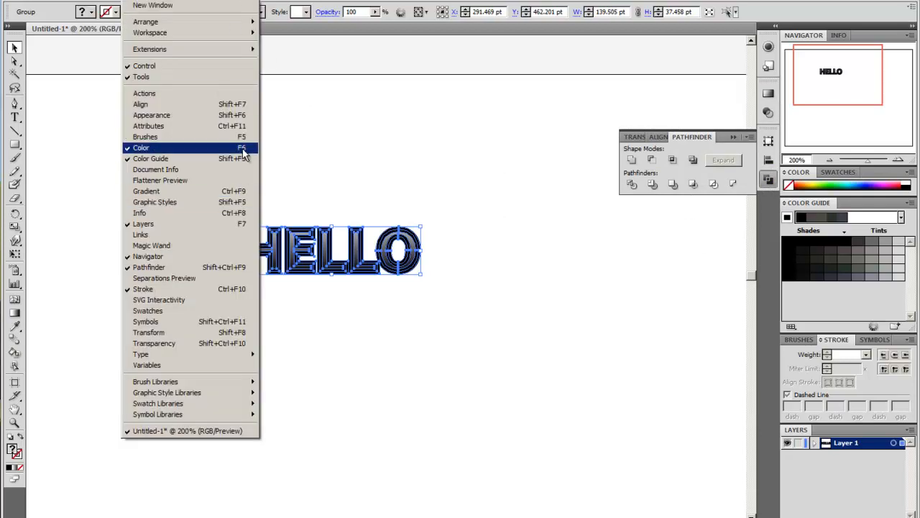
{"action": "mouse_move", "coordinate": [237, 289]}
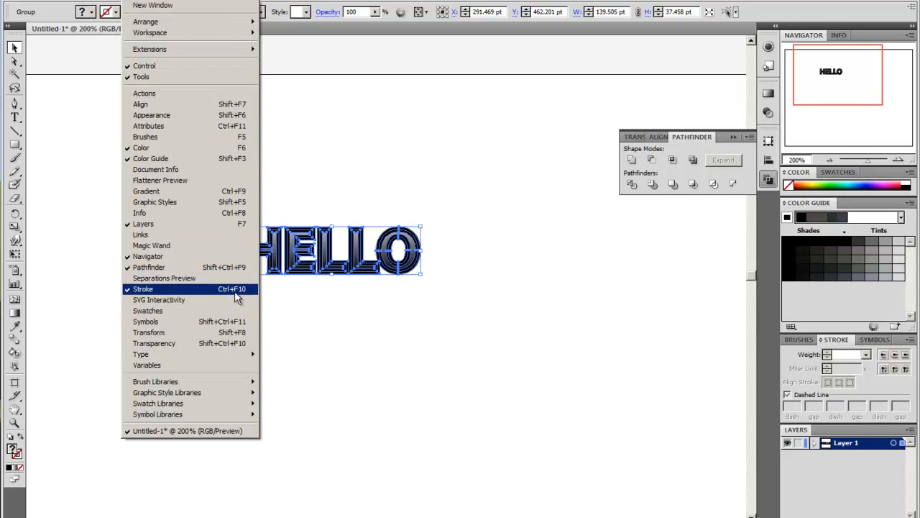
{"action": "mouse_move", "coordinate": [155, 168]}
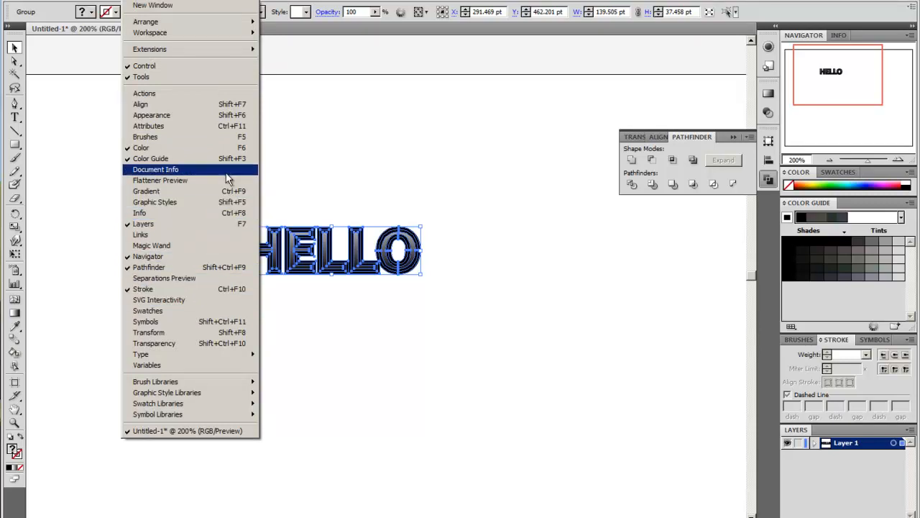
{"action": "mouse_move", "coordinate": [148, 267]}
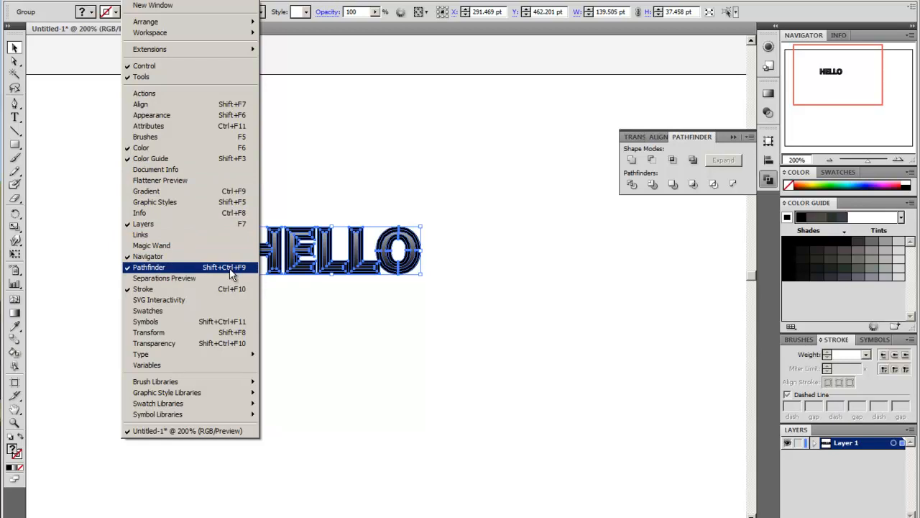
{"action": "mouse_move", "coordinate": [245, 272]}
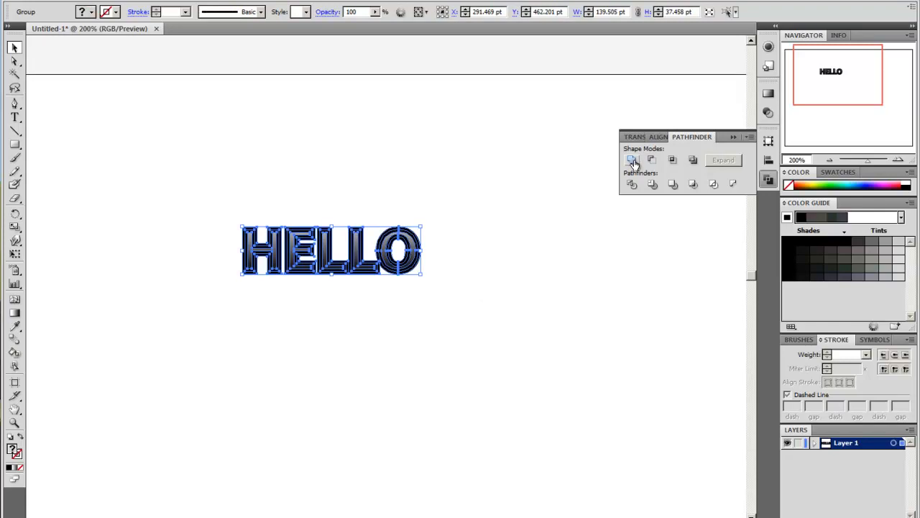
{"action": "mouse_move", "coordinate": [631, 159]}
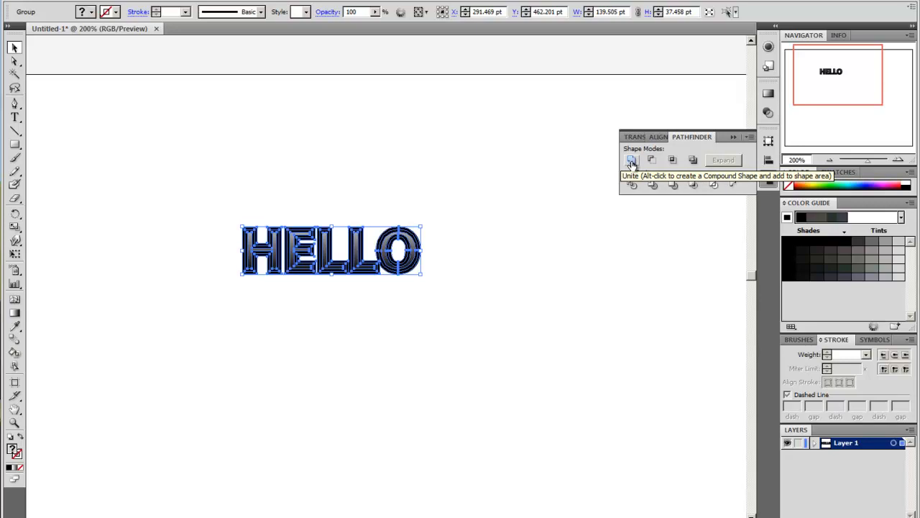
Step: Apply Pathfinder's Unite to merge the HELLO letters and their outlined strokes
{"action": "left_click", "coordinate": [631, 159]}
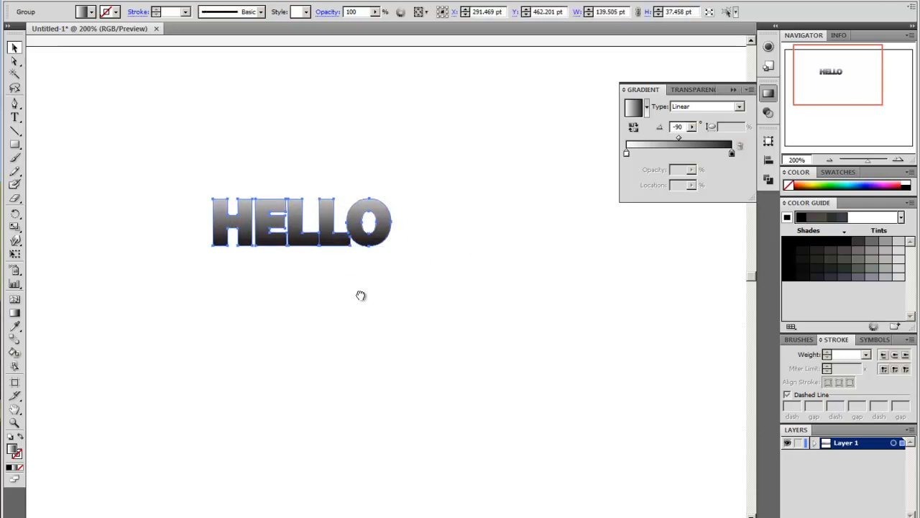
Step: Resize the merged gradient-filled HELLO slightly by dragging a bounding-box handle
{"action": "left_click_drag", "start_coordinate": [302, 222], "coordinate": [335, 249]}
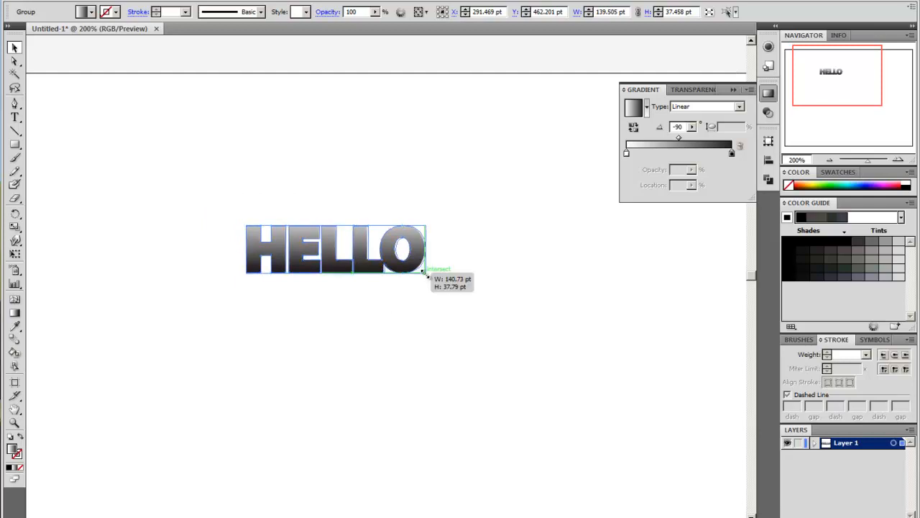